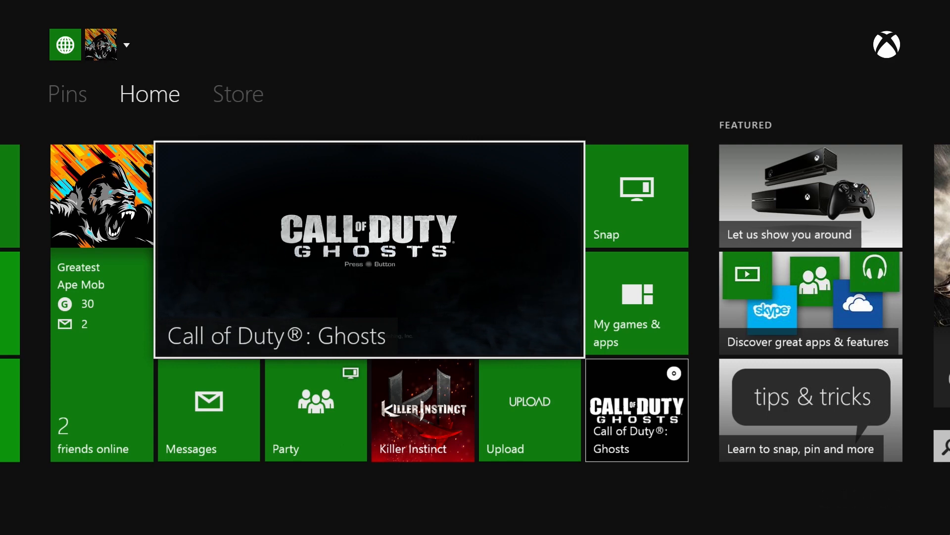
- Move across the Home dashboard and select Settings to show console, family and account options
{"action": "scroll", "scroll_direction": "right", "scroll_amount": 3}
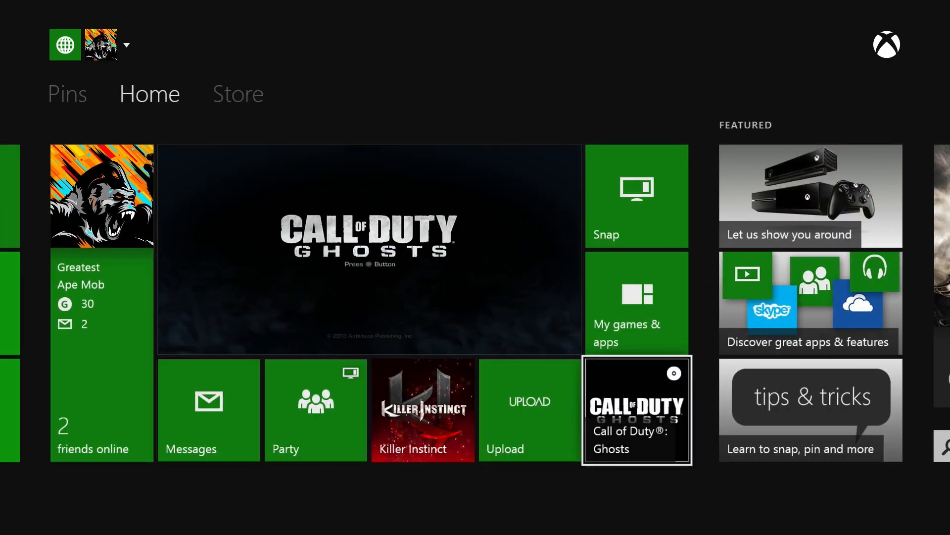
{"action": "left_click", "coordinate": [637, 302]}
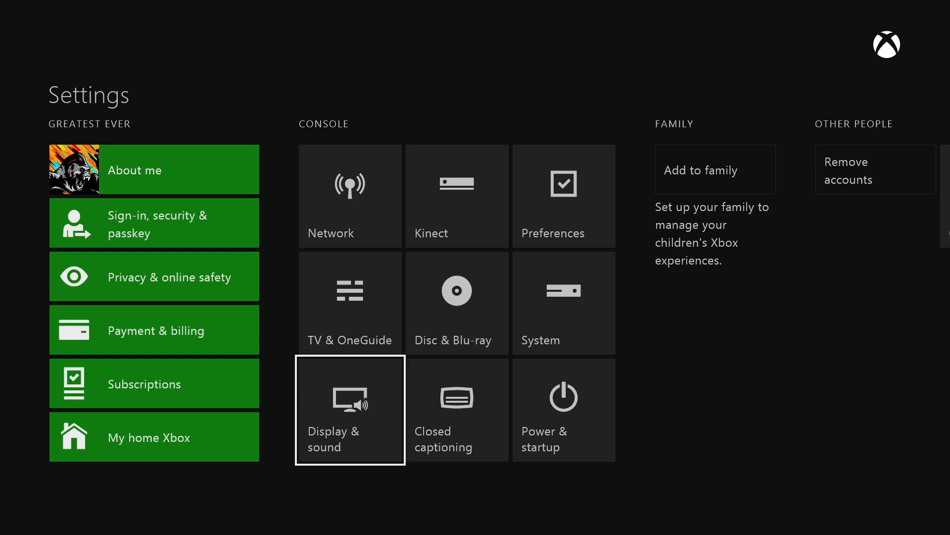
{"action": "mouse_move", "coordinate": [349, 196]}
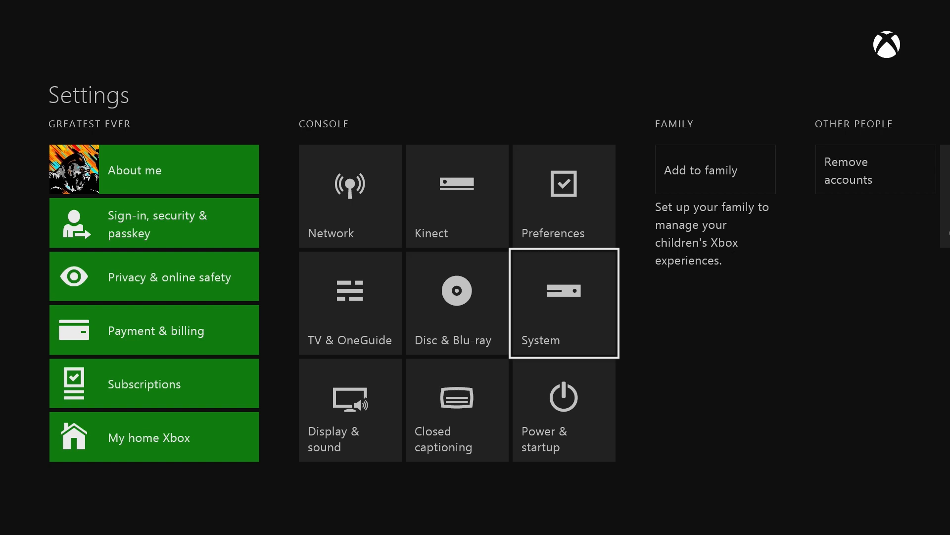
{"action": "mouse_move", "coordinate": [350, 303]}
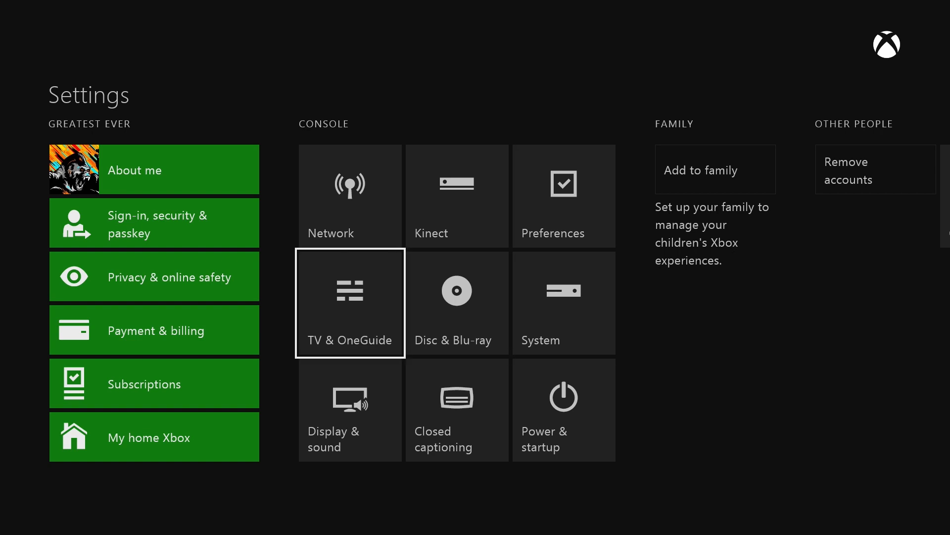